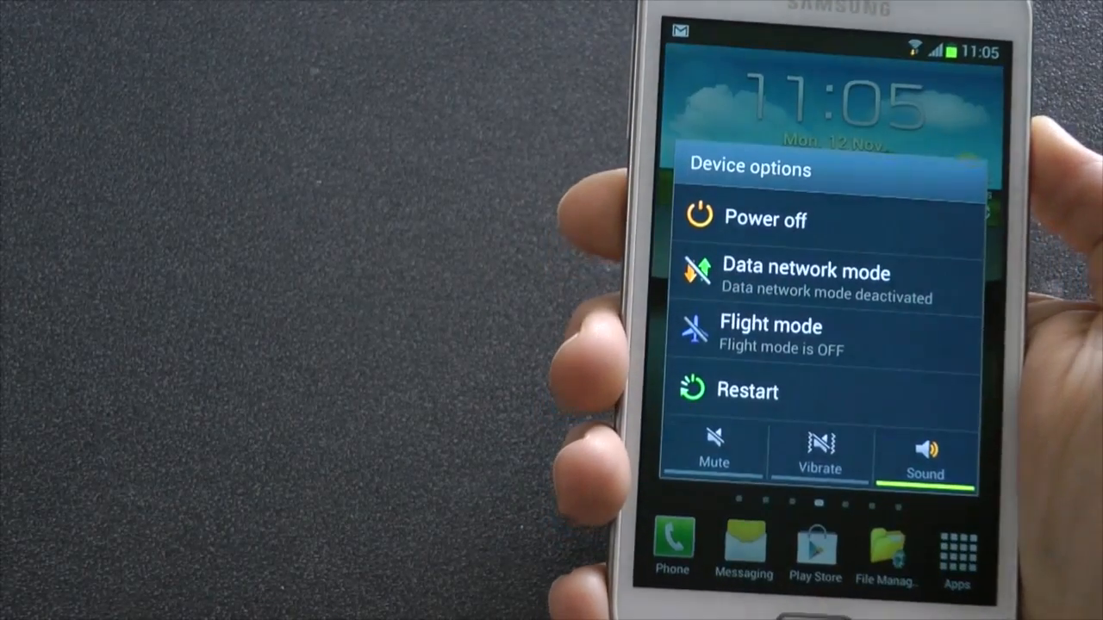
Restart the phone choosing Recovery as the restart method.
left_click(747, 390)
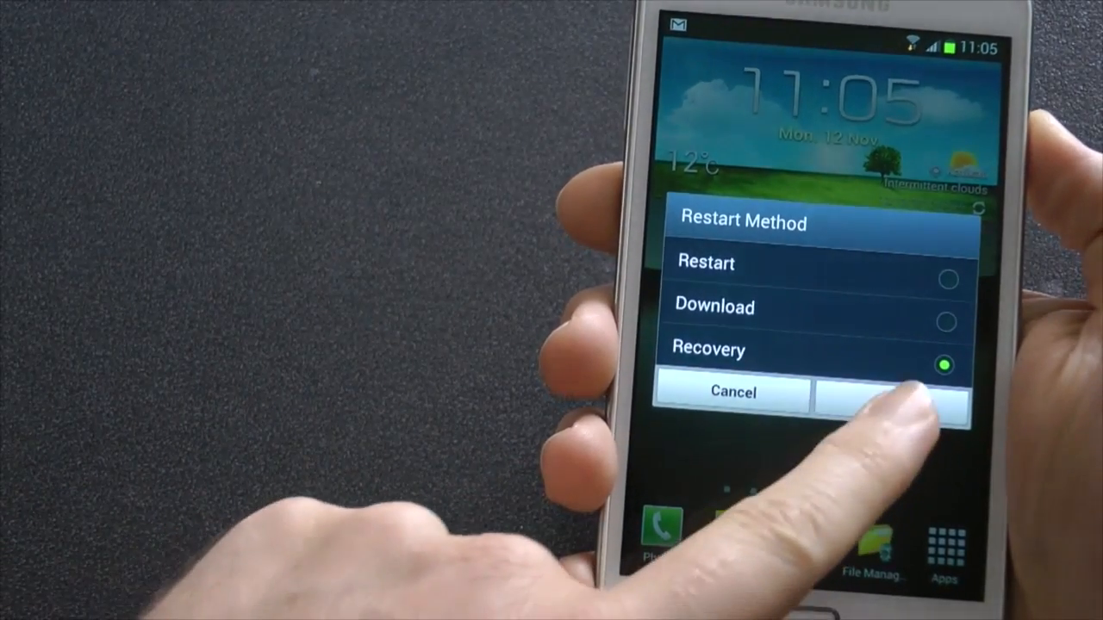
left_click(883, 393)
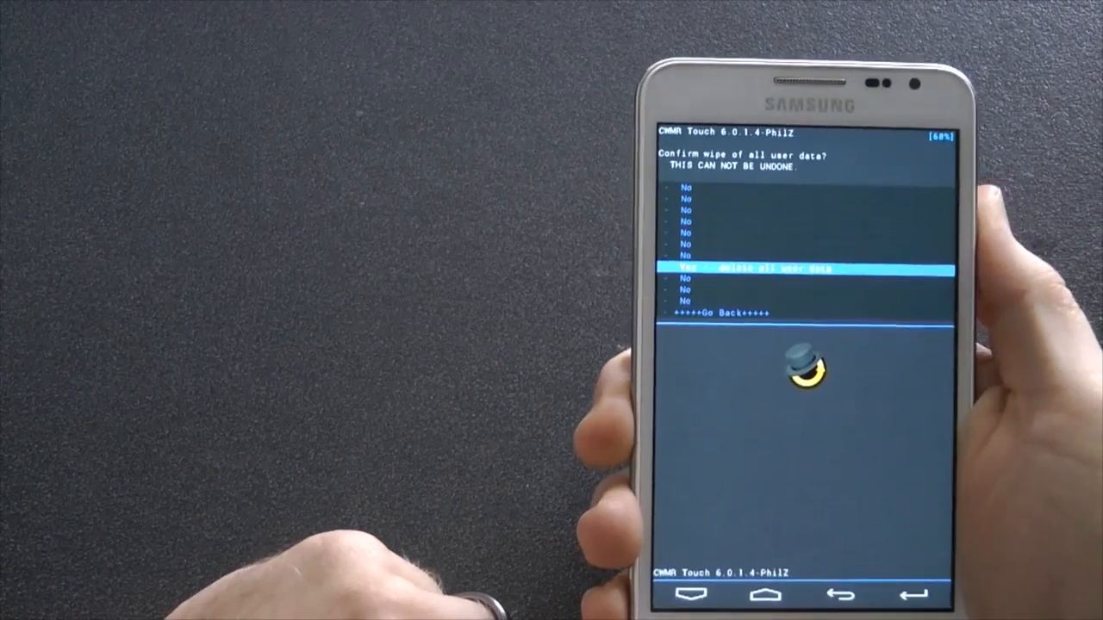
Confirm 'Yes - delete all user data' to factory reset the phone.
left_click(806, 268)
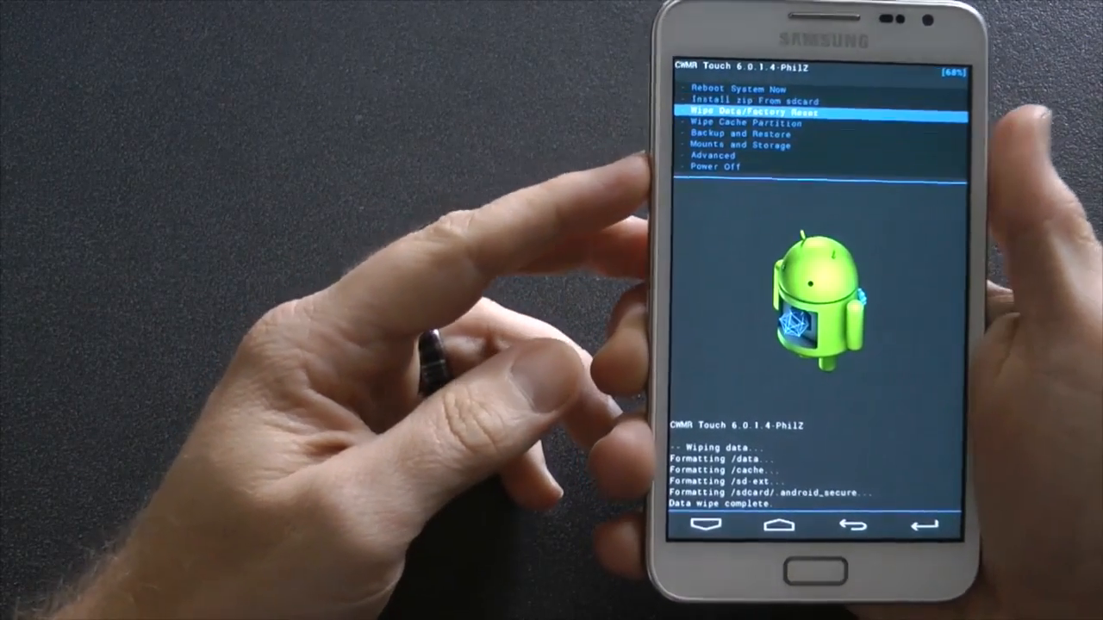
Wipe the cache partition, then wipe the Dalvik cache from Advanced options.
left_click(759, 112)
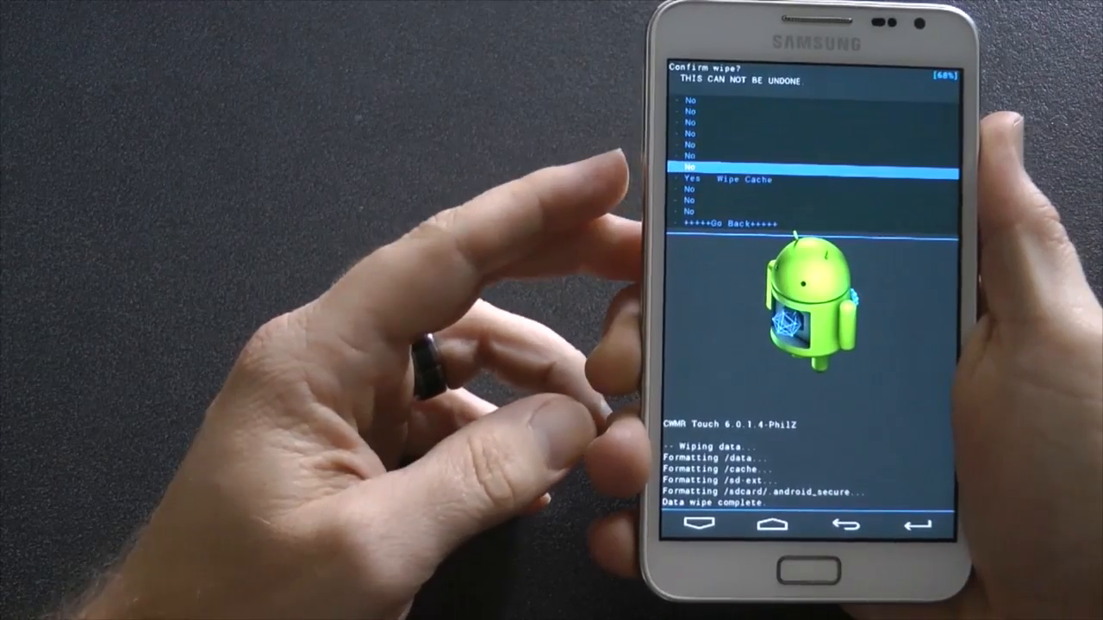
left_click(726, 179)
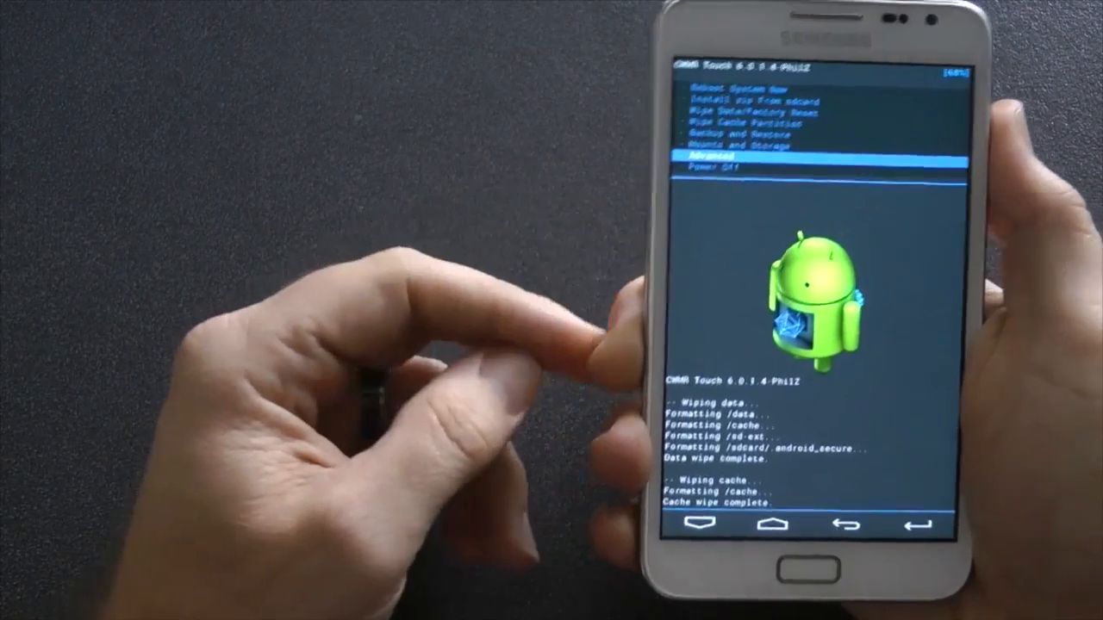
left_click(719, 158)
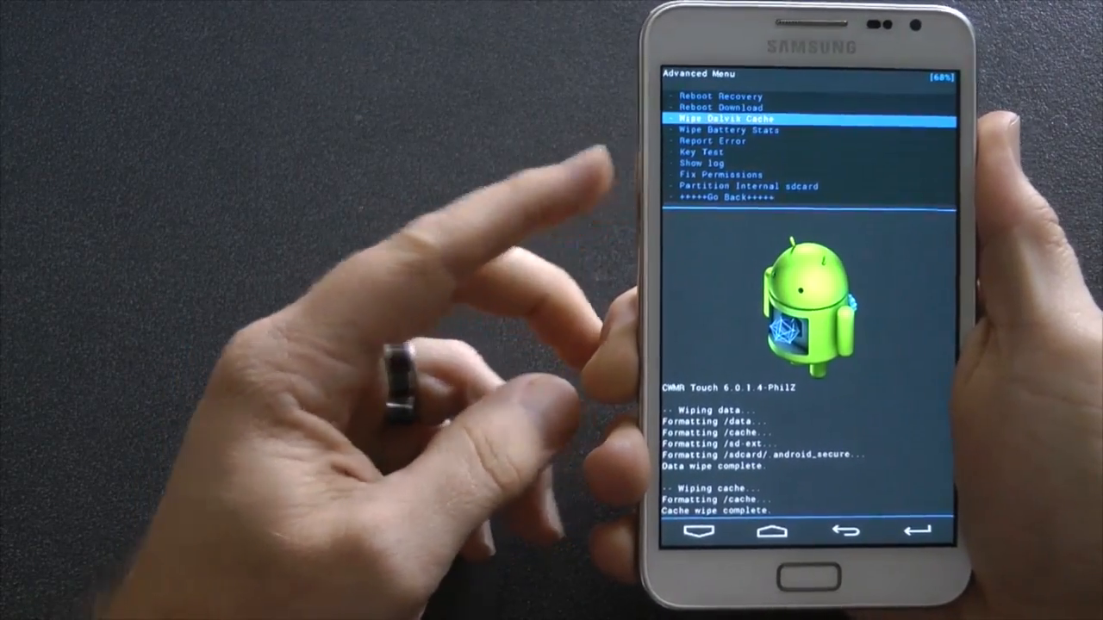
left_click(724, 117)
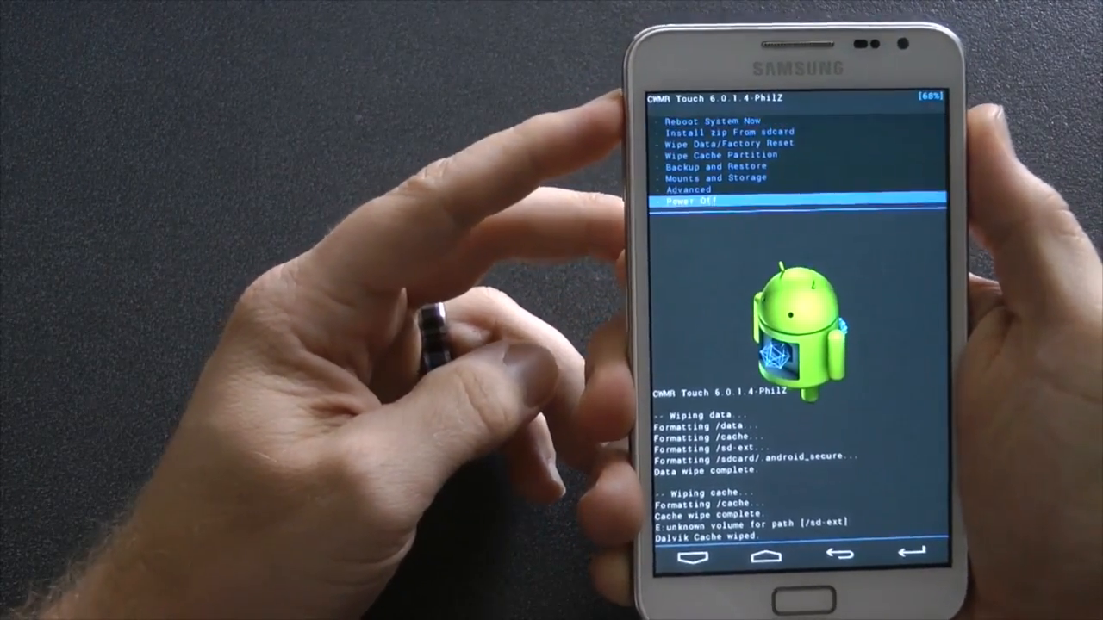
Format /system from the Mounts and Storage menu.
left_click(689, 190)
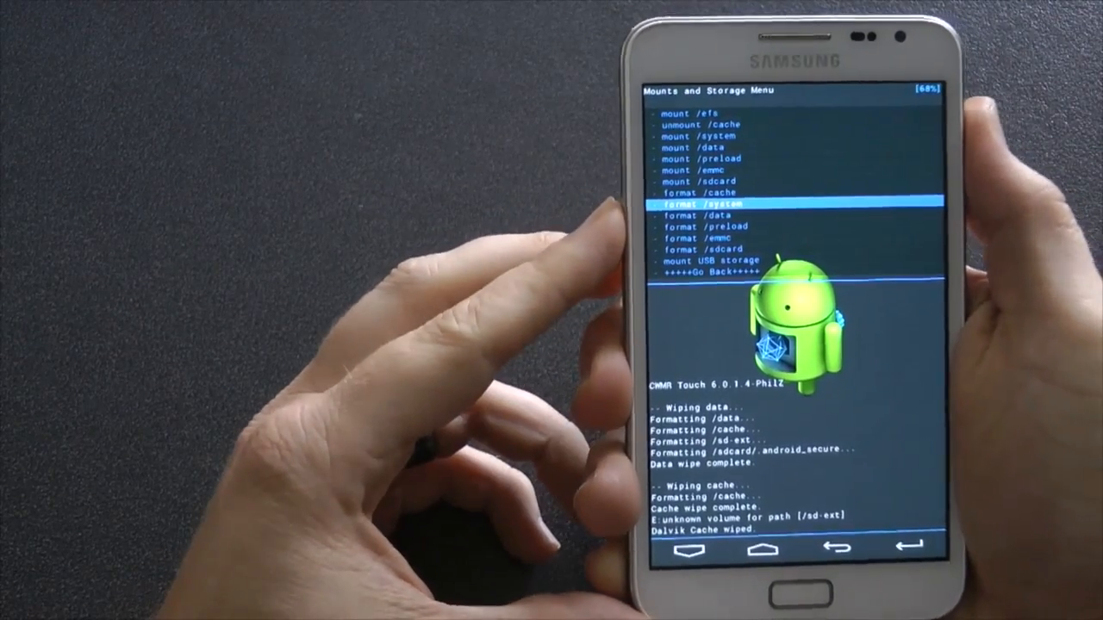
left_click(723, 203)
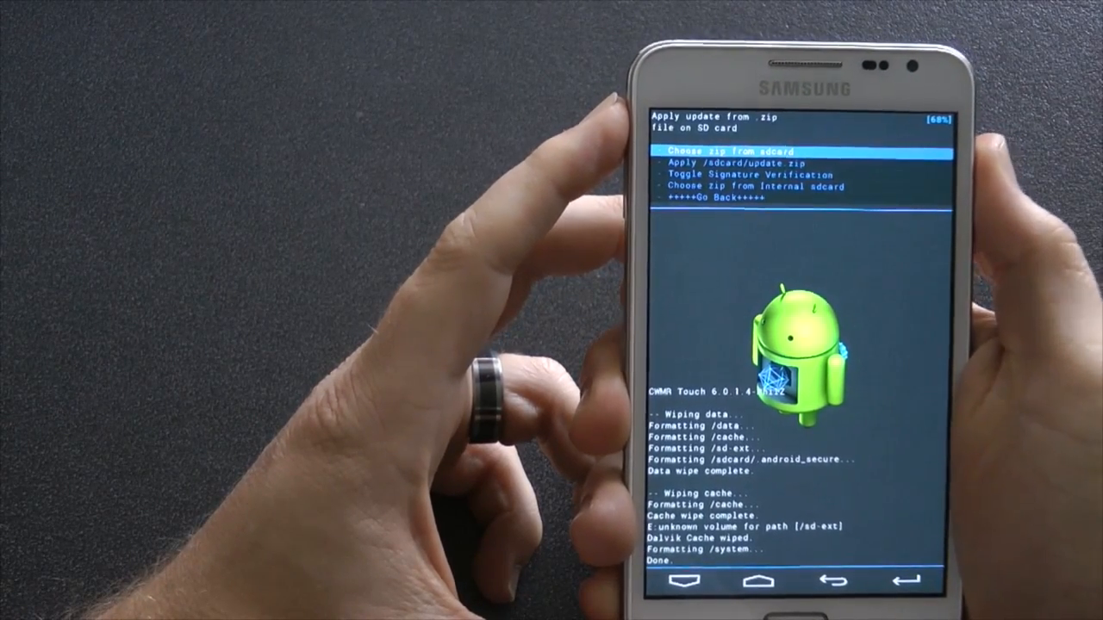
Install the thor kernel zip from /sdcard/Custom/ and return to the main menu.
left_click(747, 152)
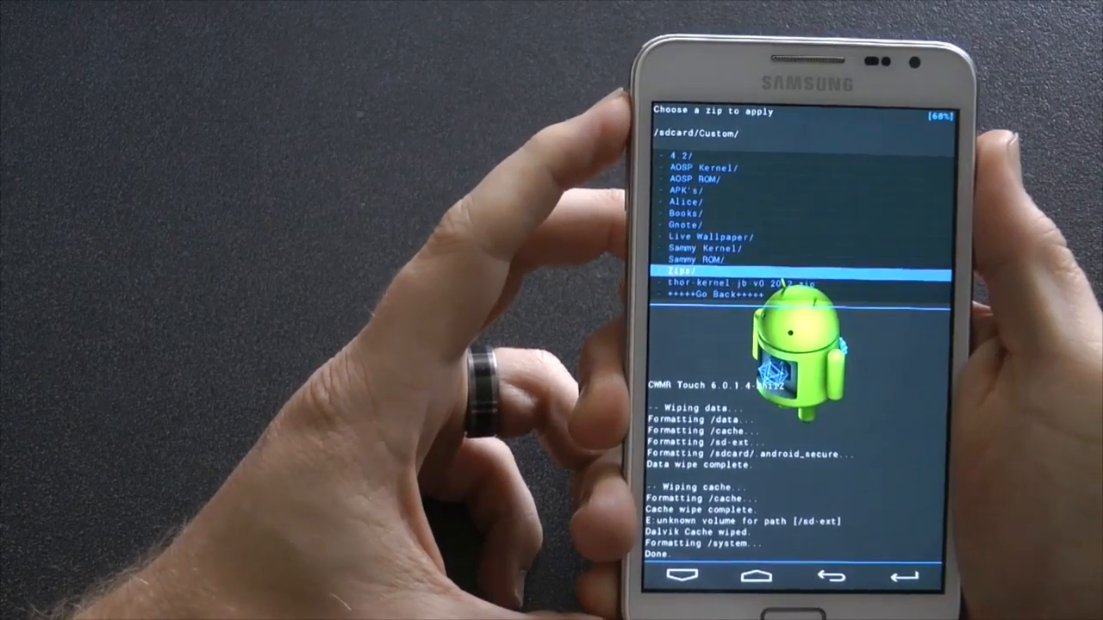
left_click(705, 248)
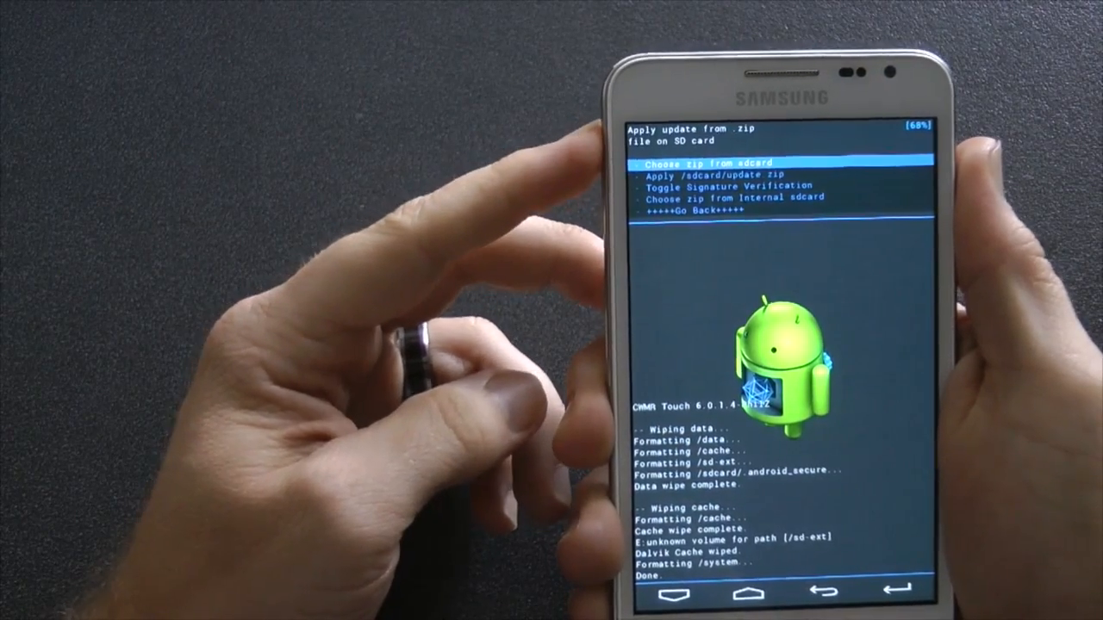
left_click(715, 162)
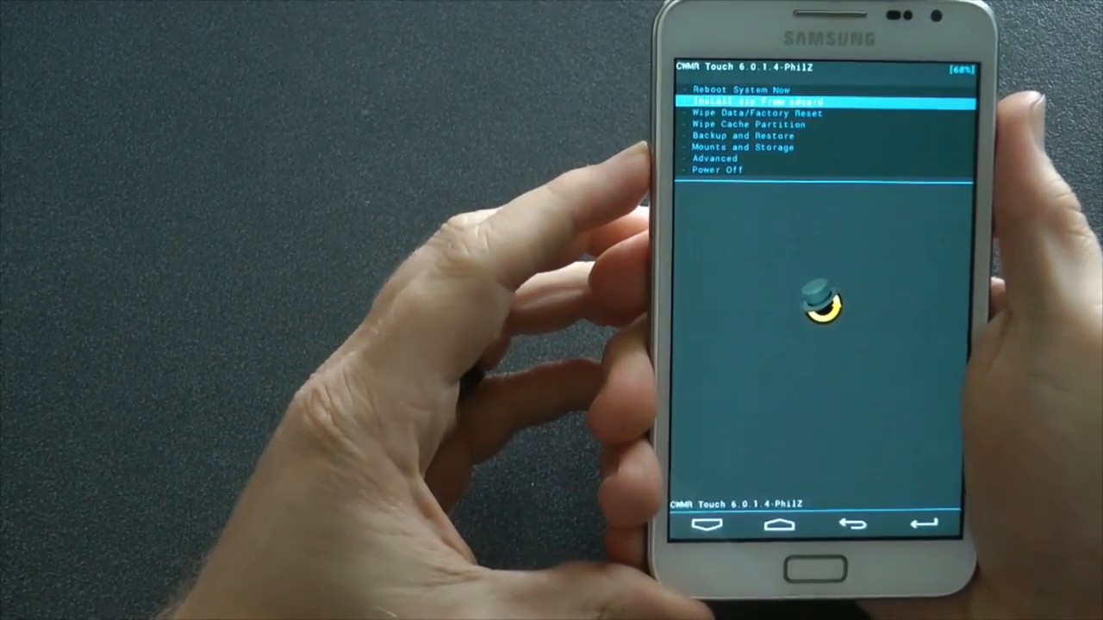
Browse to Custom/Sammy ROM on the SD card and install the RocketROM JellyBean zip.
left_click(749, 103)
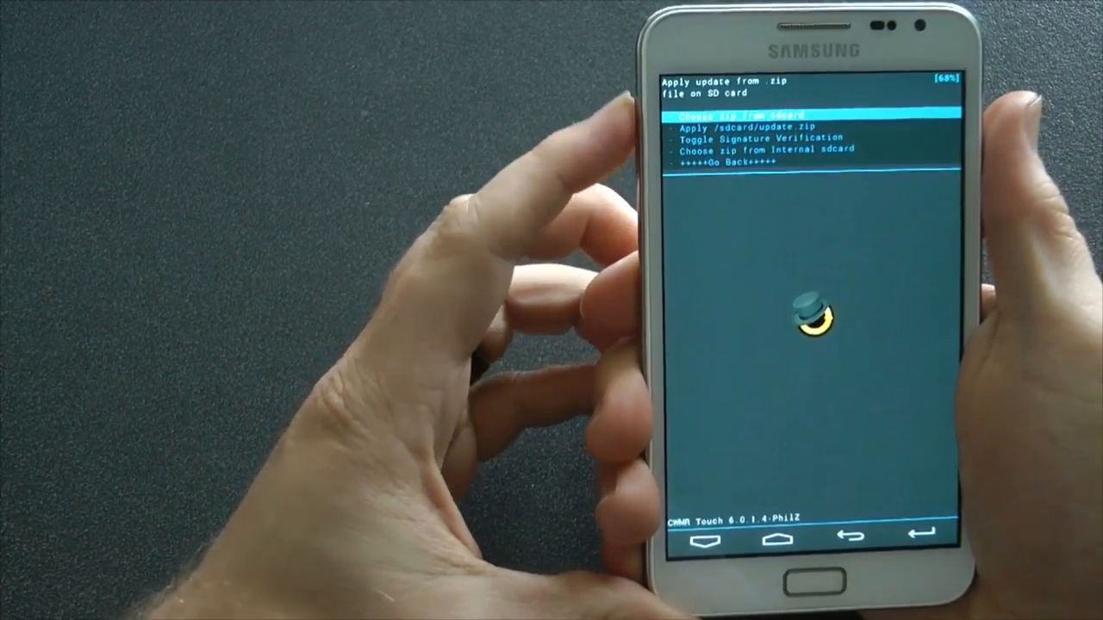
left_click(746, 113)
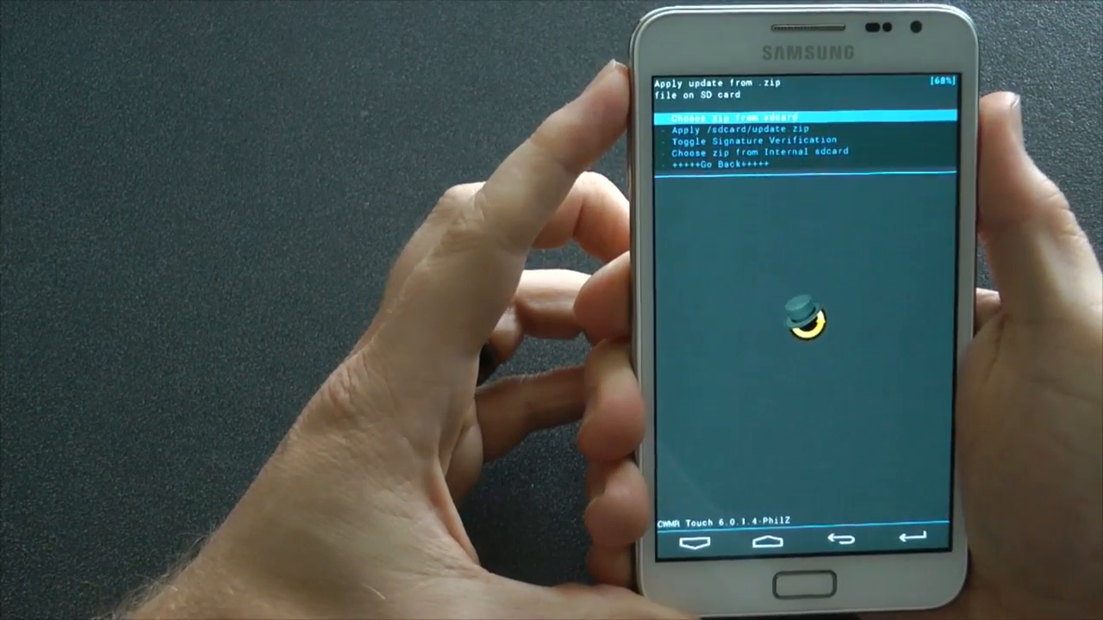
left_click(750, 116)
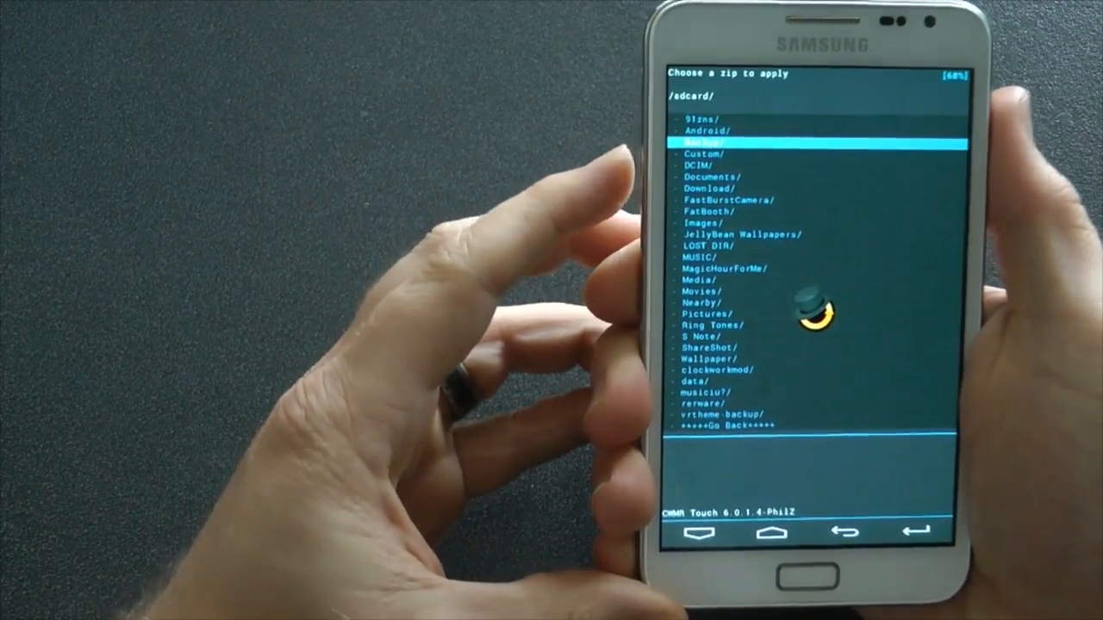
left_click(723, 153)
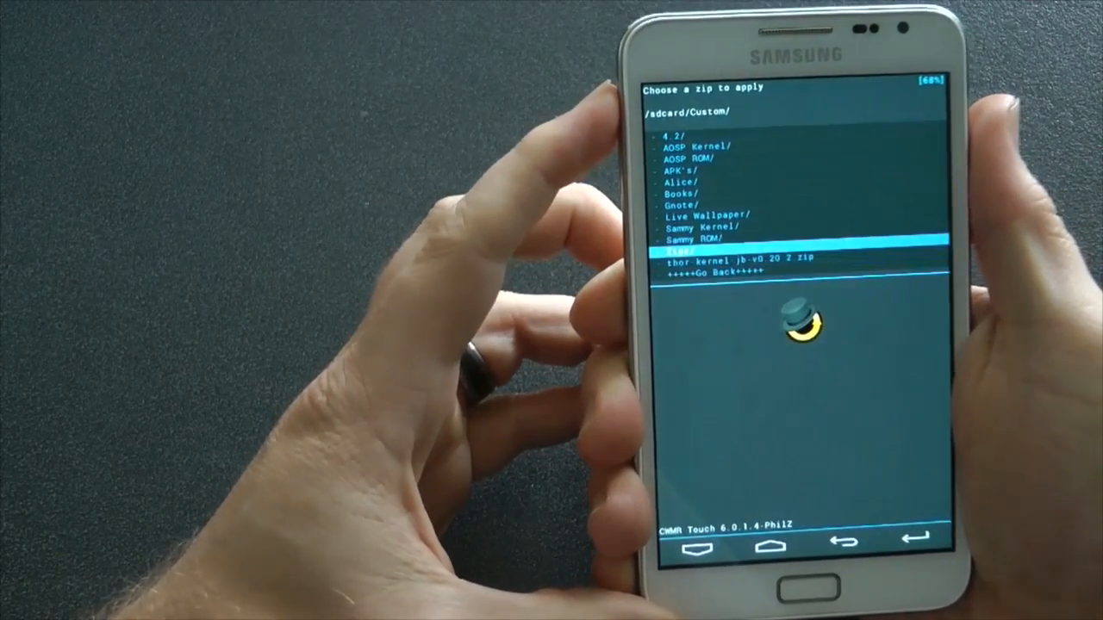
left_click(701, 239)
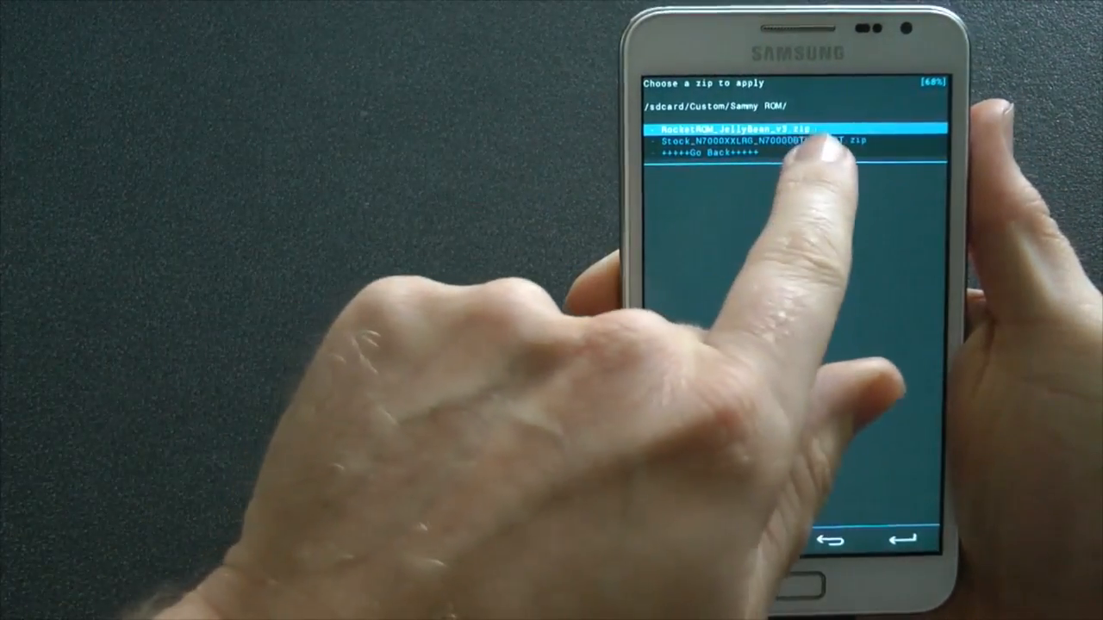
left_click(784, 130)
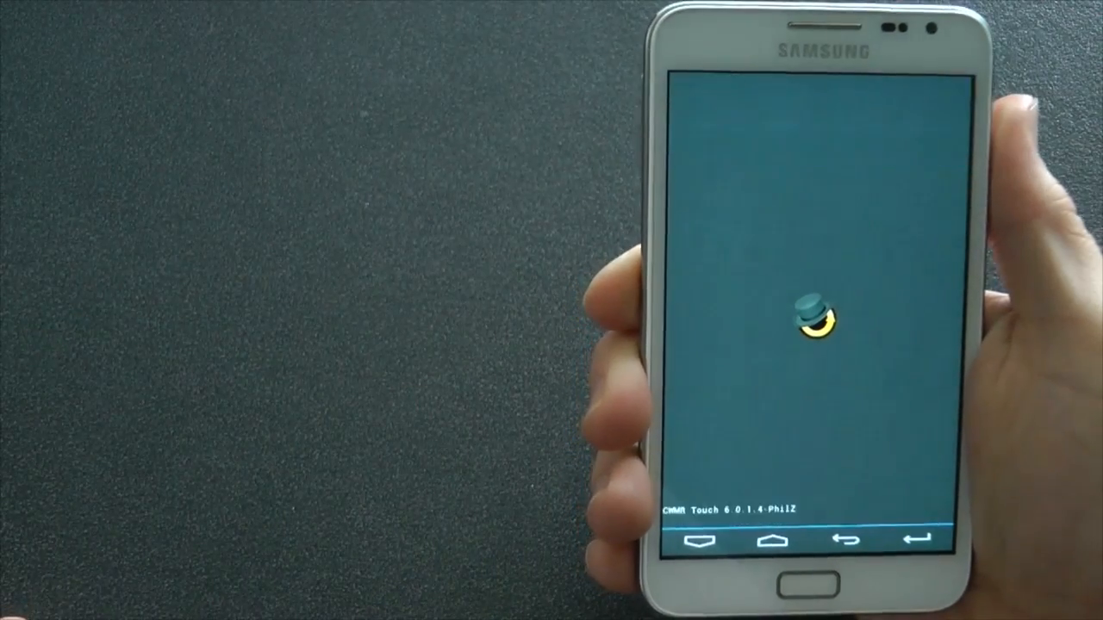